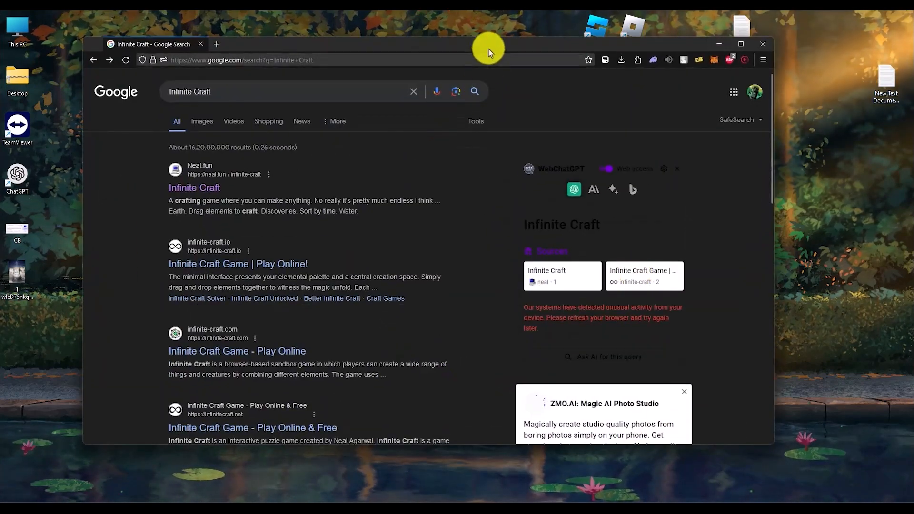
# Launch the Infinite Craft neal.fun page from the Google results, showing the starting Earth element.
pyautogui.click(194, 188)
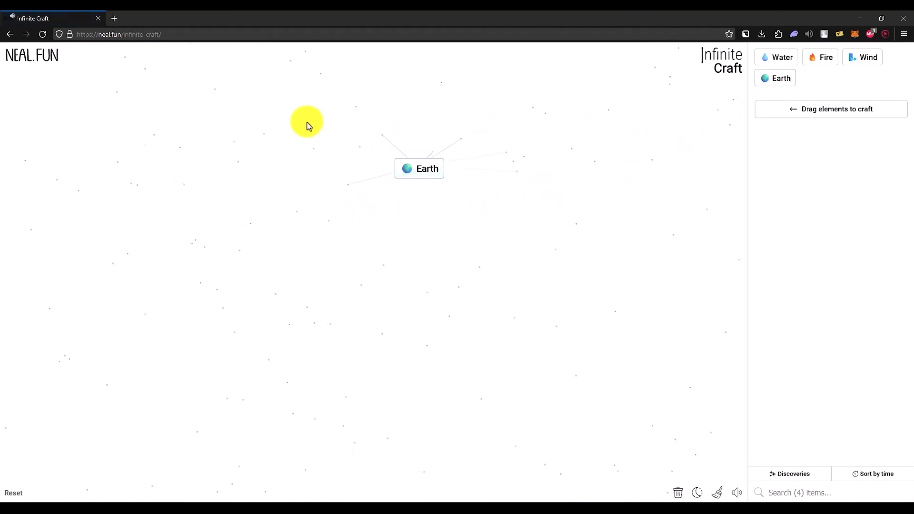
# Combine Earth into Dust, Dust into storms, then merge Sandstorm with Dust Storm into Dust Bowl.
pyautogui.moveTo(306, 123); pyautogui.dragTo(419, 169)
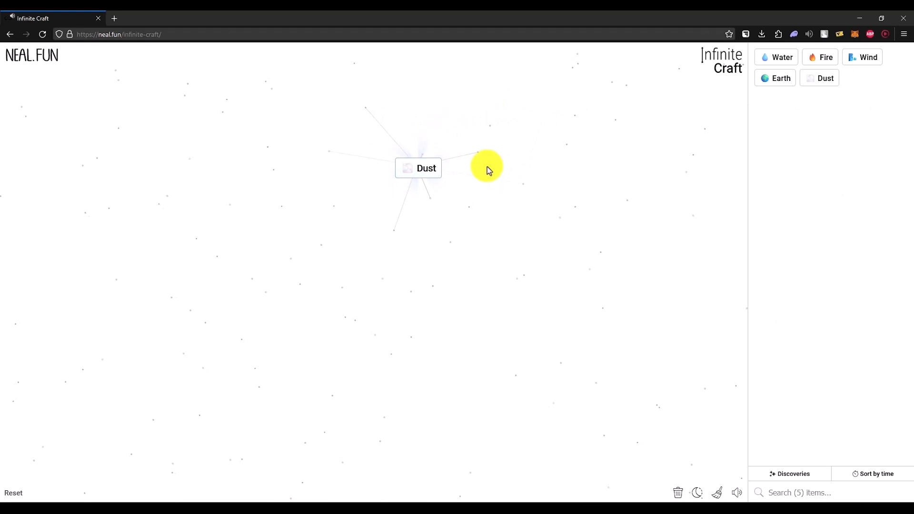
pyautogui.moveTo(487, 165); pyautogui.dragTo(425, 172)
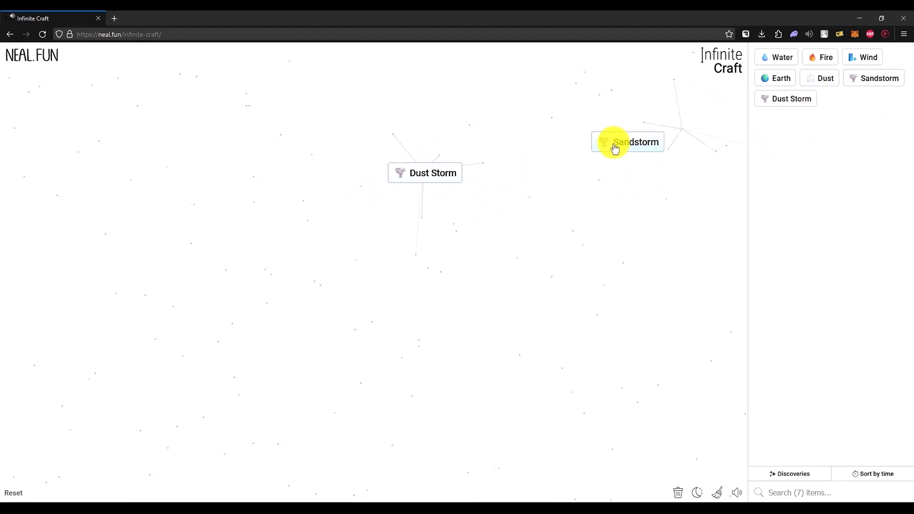
pyautogui.moveTo(627, 142); pyautogui.dragTo(425, 174)
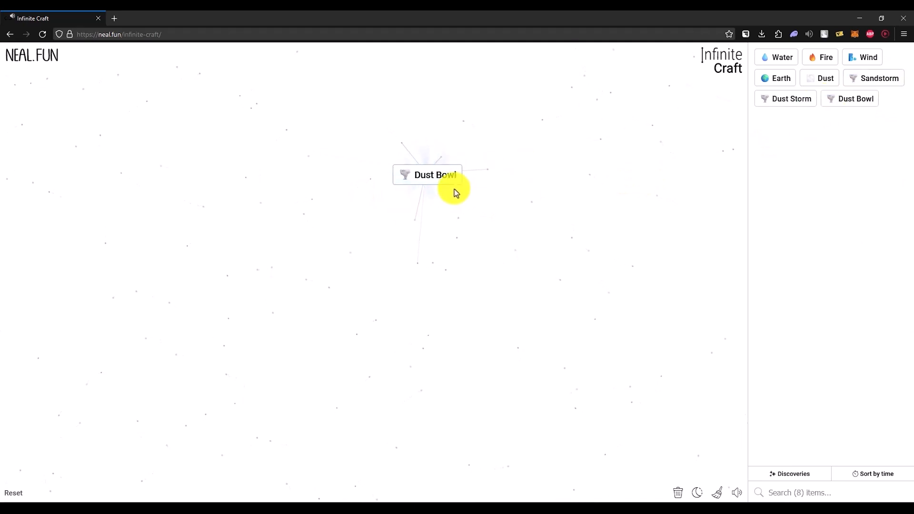
# Bring a sidebar element onto the canvas to continue crafting toward Mud Bowl, Football and Universe.
pyautogui.moveTo(780, 56); pyautogui.dragTo(512, 196)
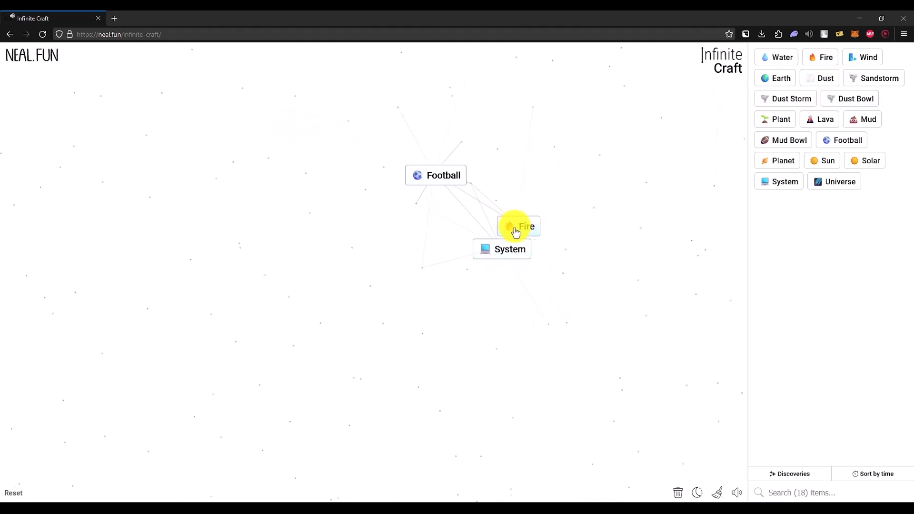
# Craft Computer from Fire and System, Madden from Computer and Football, then Video Game from Football and Madden.
pyautogui.moveTo(518, 226); pyautogui.dragTo(502, 249)
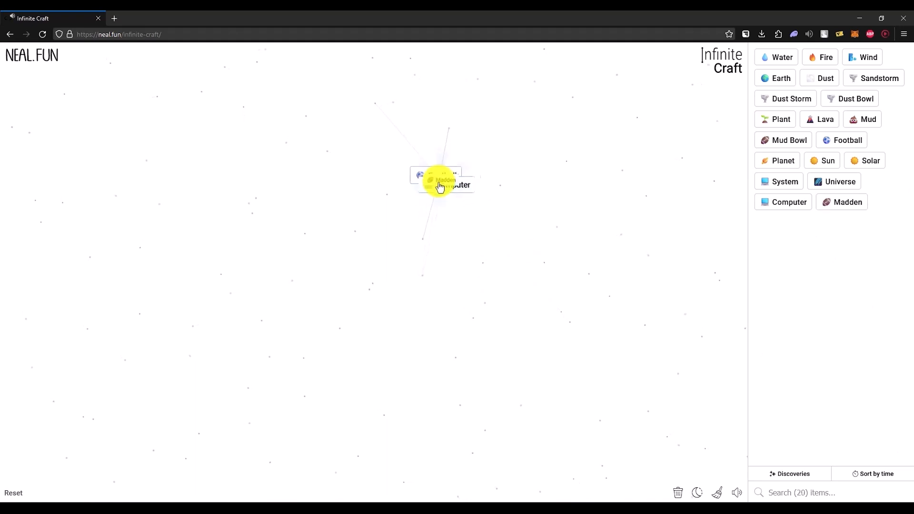
pyautogui.moveTo(435, 178); pyautogui.dragTo(441, 180)
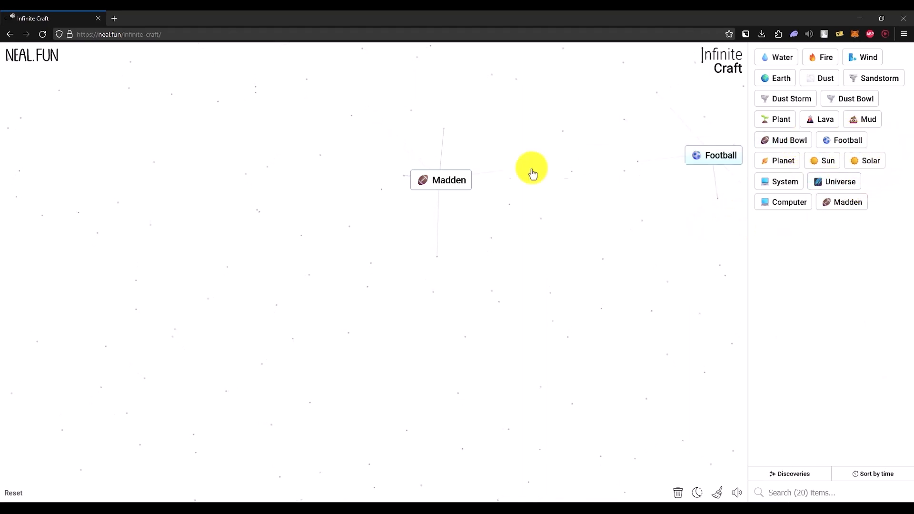
pyautogui.moveTo(720, 155); pyautogui.dragTo(449, 180)
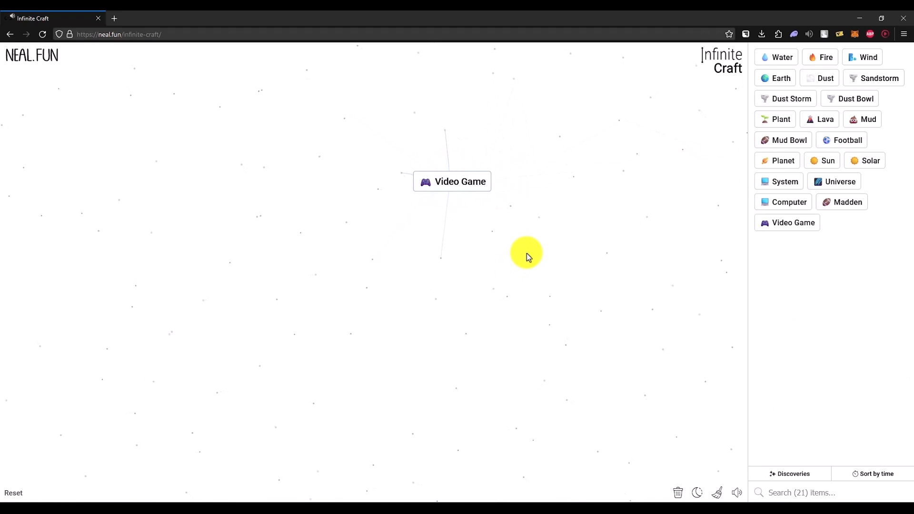